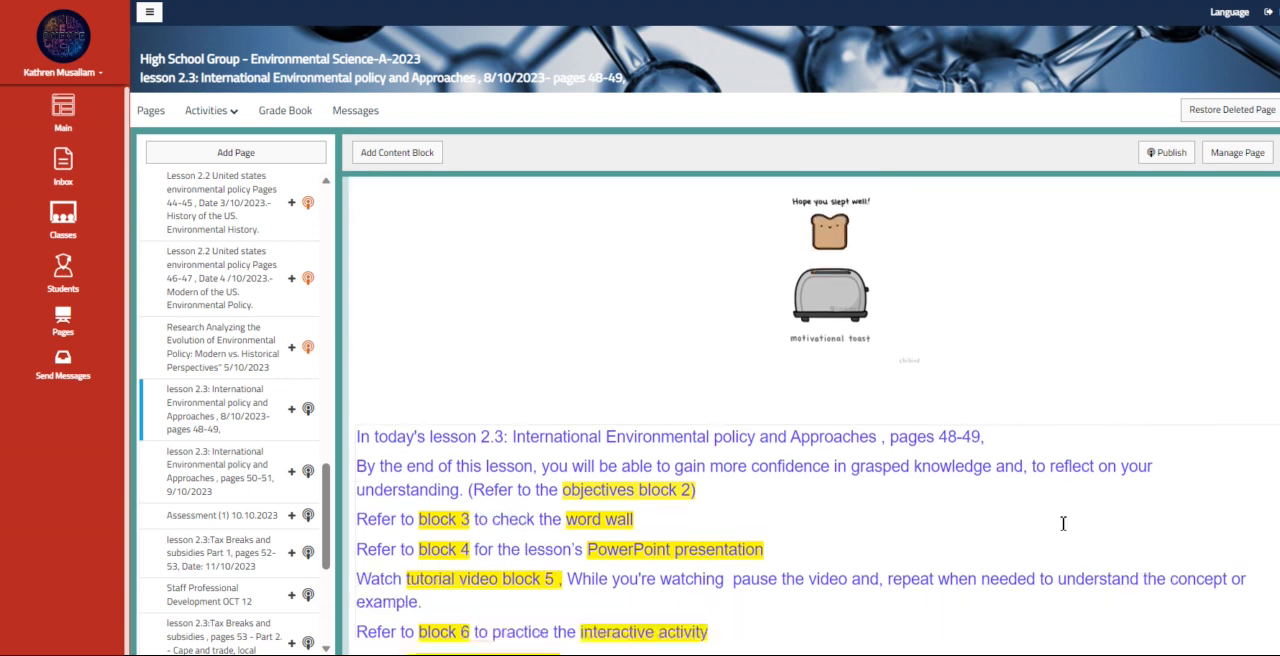
Step: Read the lesson 2.3 pages 48-49 objectives and WTO video, then flip a card in the Quizlet WTO flashcard set
{"action": "scroll", "scroll_direction": "down", "scroll_amount": 3}
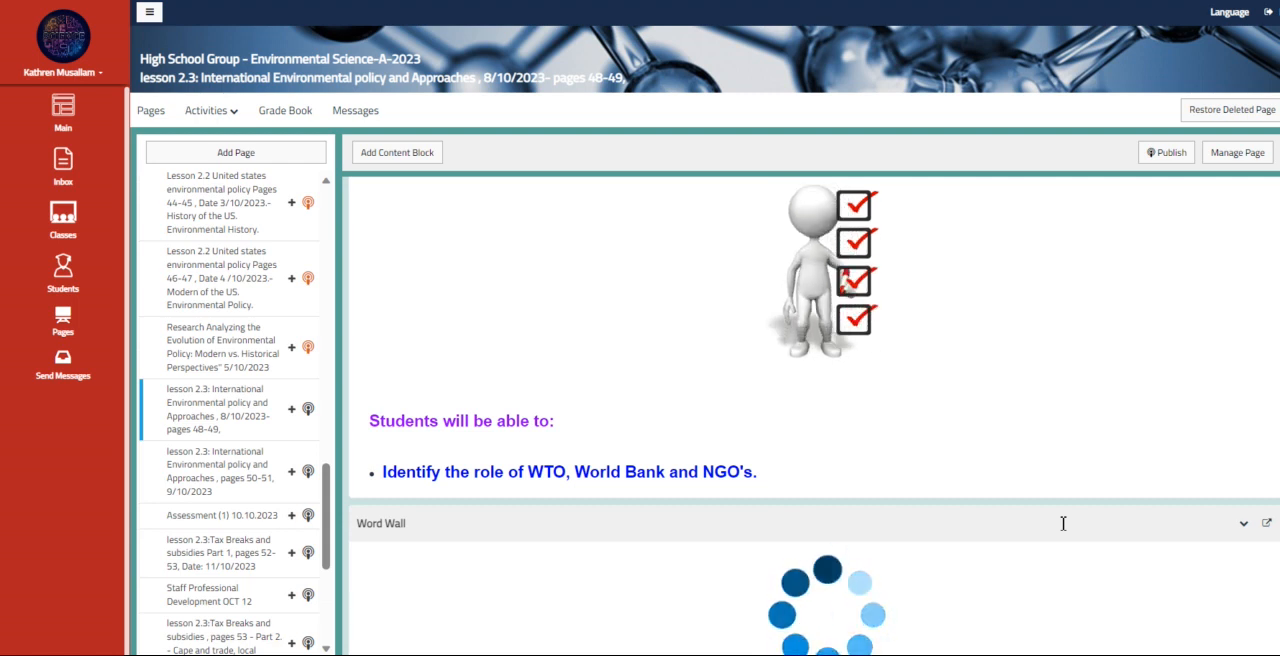
{"action": "scroll", "scroll_direction": "down", "scroll_amount": 3}
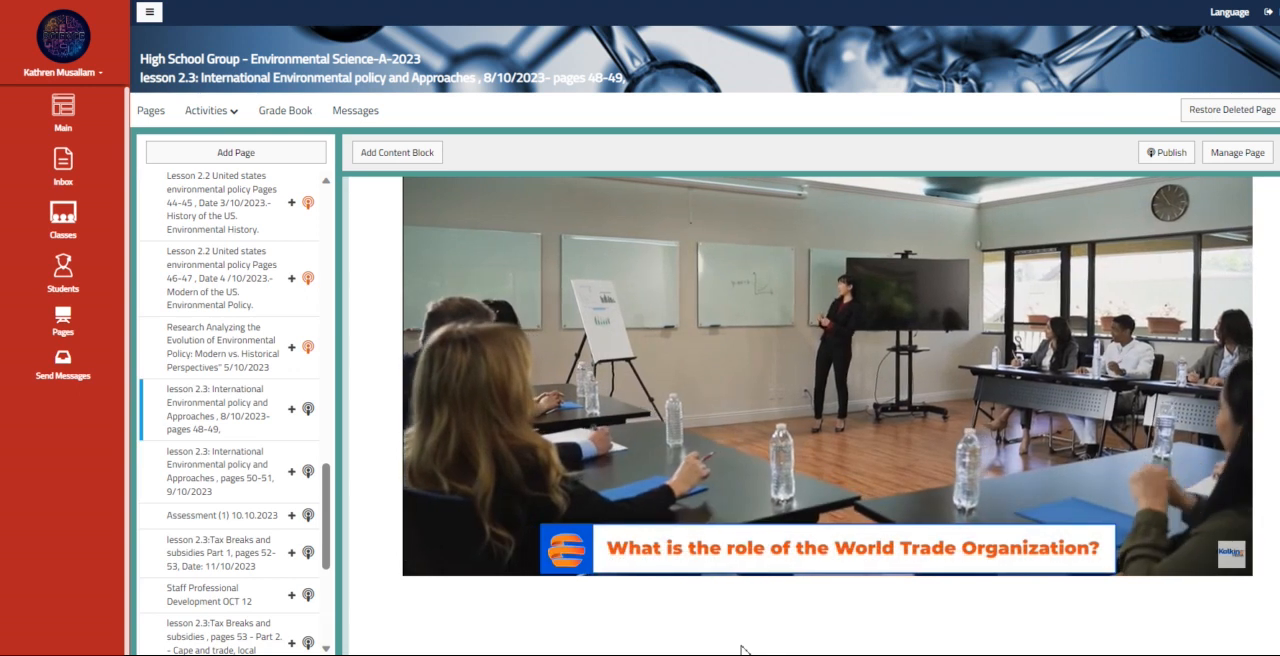
{"action": "left_click", "coordinate": [776, 556]}
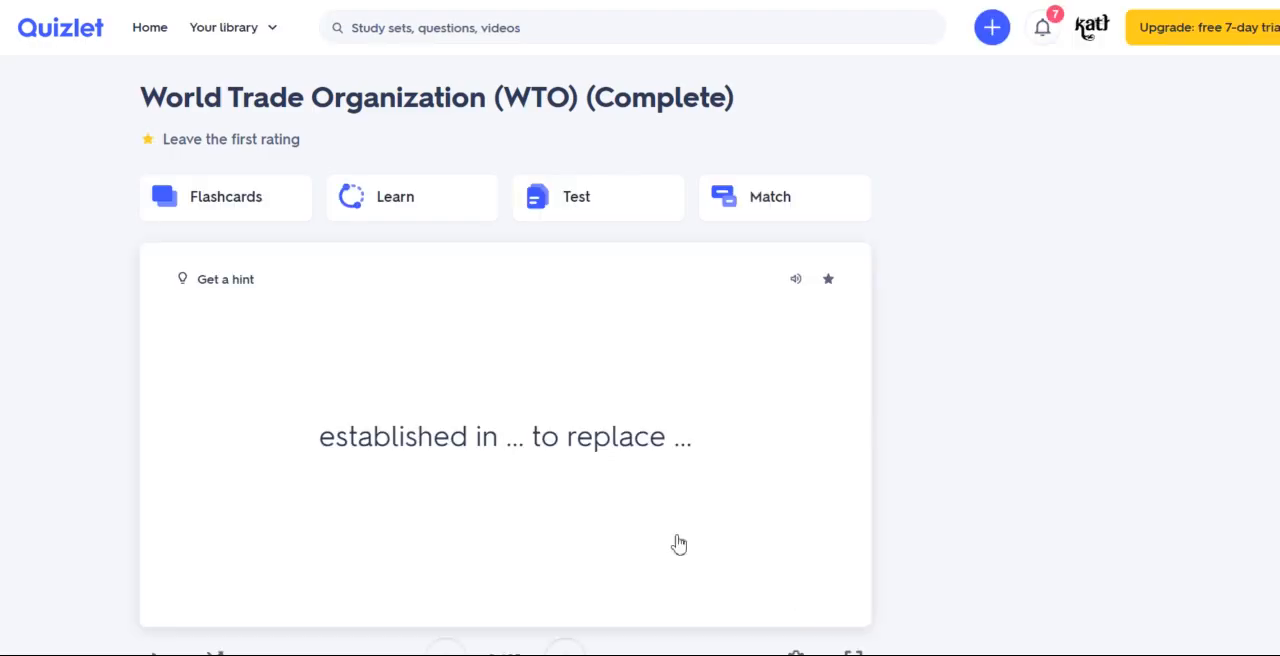
{"action": "left_click", "coordinate": [504, 436]}
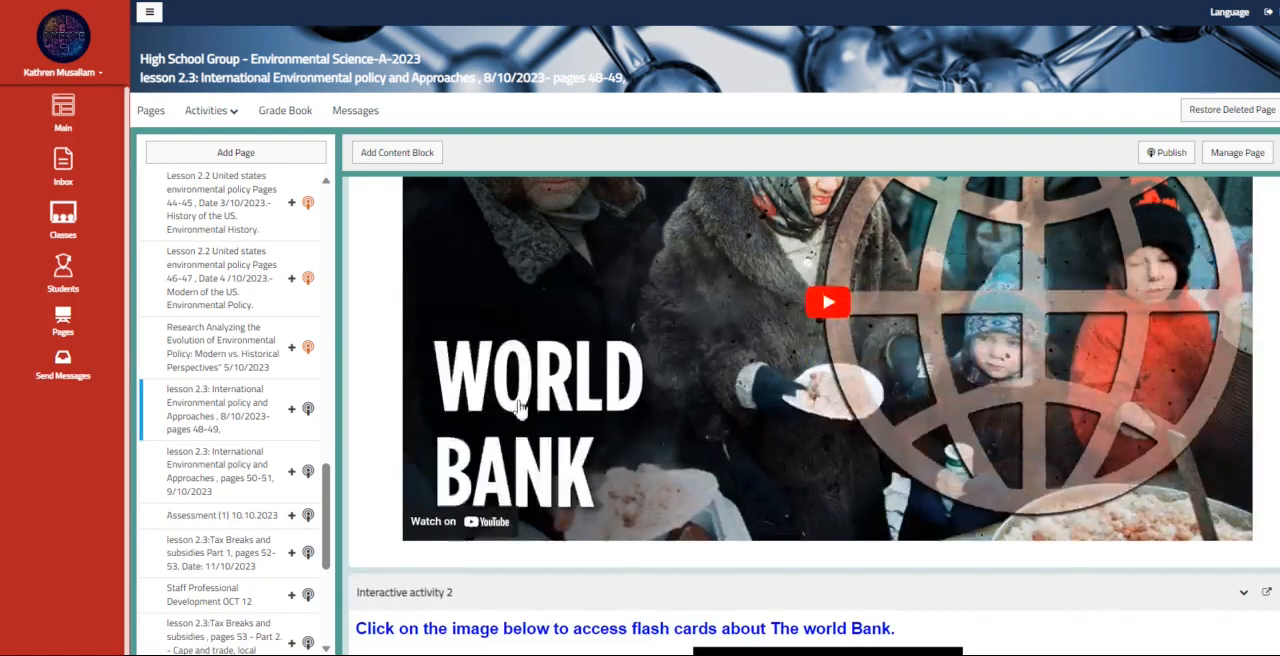
Step: Play the World Bank video, review the WTO criticisms and challenge questions, then go to the lesson 2.3 pages 50-51 lesson
{"action": "left_click", "coordinate": [828, 302]}
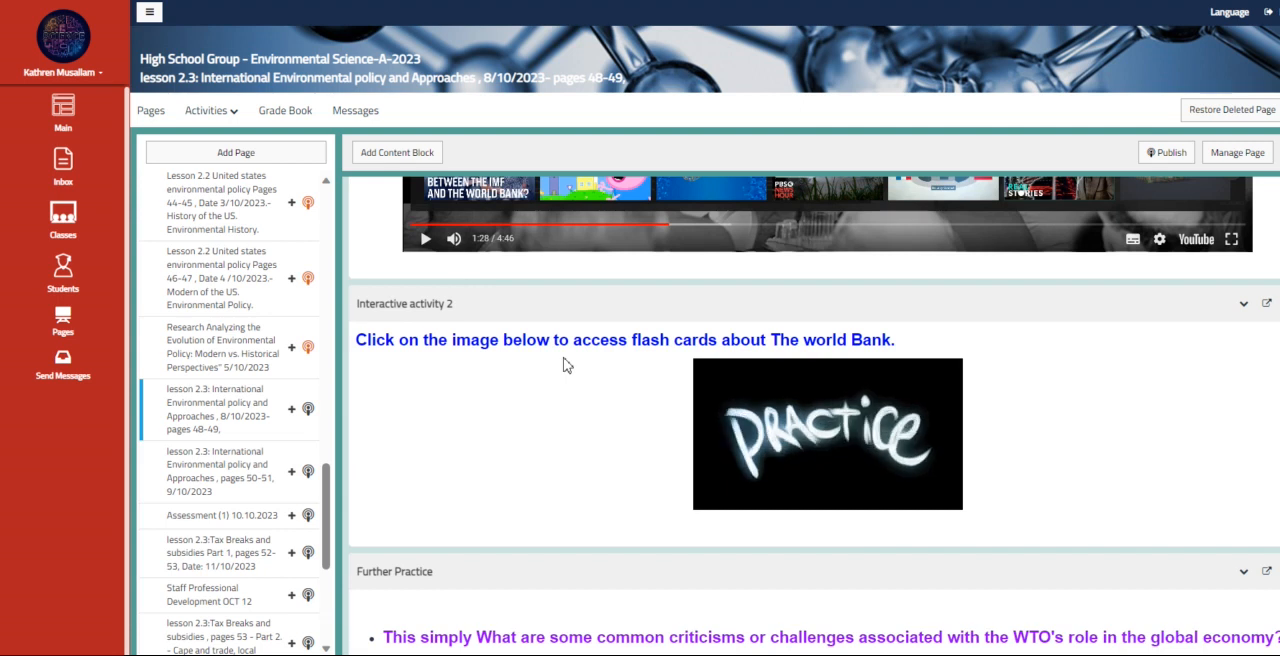
{"action": "scroll", "scroll_direction": "down", "scroll_amount": 3}
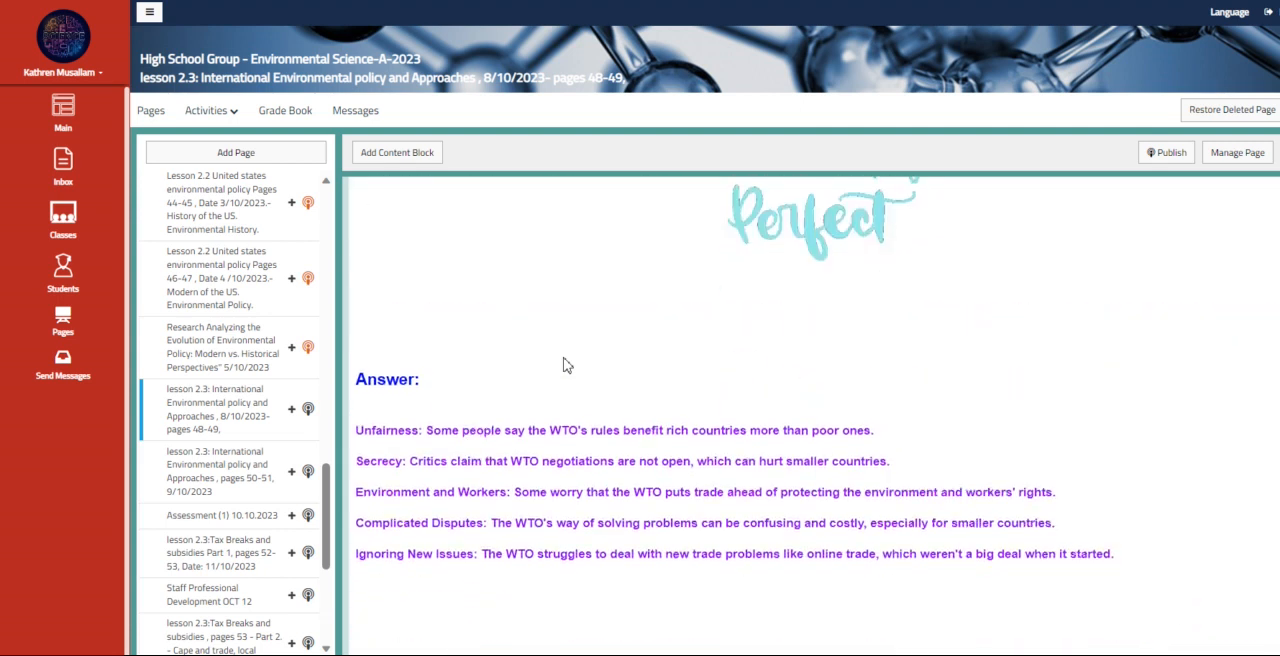
{"action": "scroll", "scroll_direction": "down", "scroll_amount": 3}
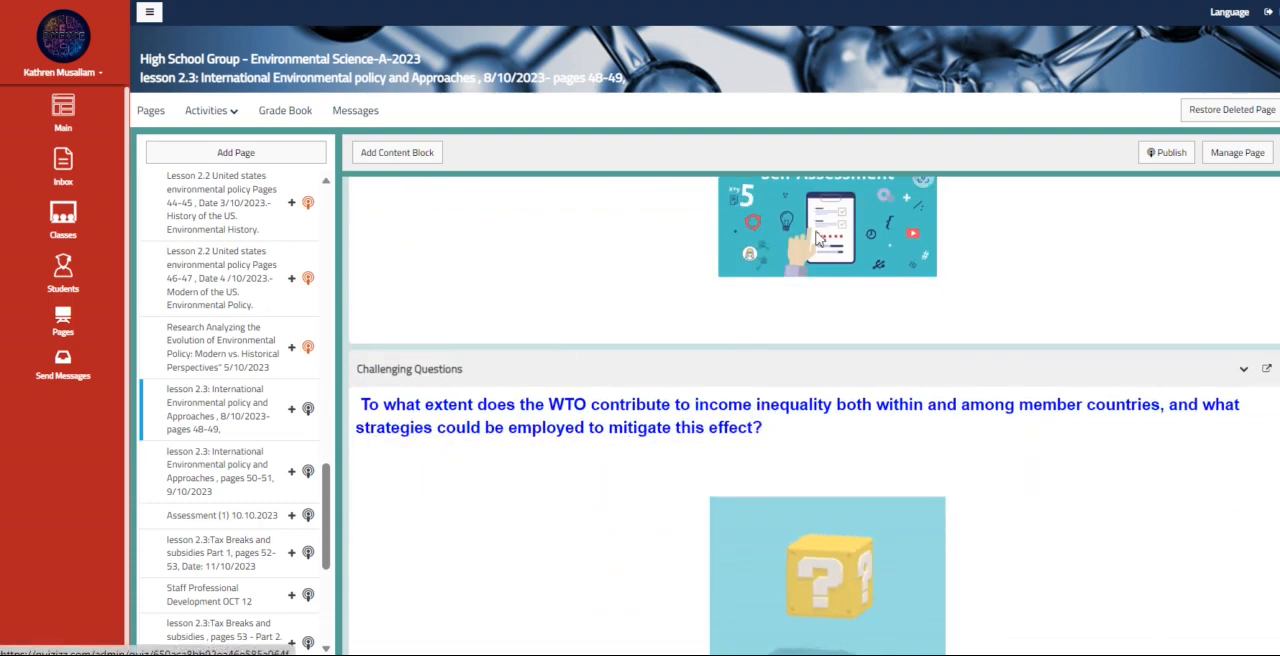
{"action": "scroll", "scroll_direction": "down", "scroll_amount": 3}
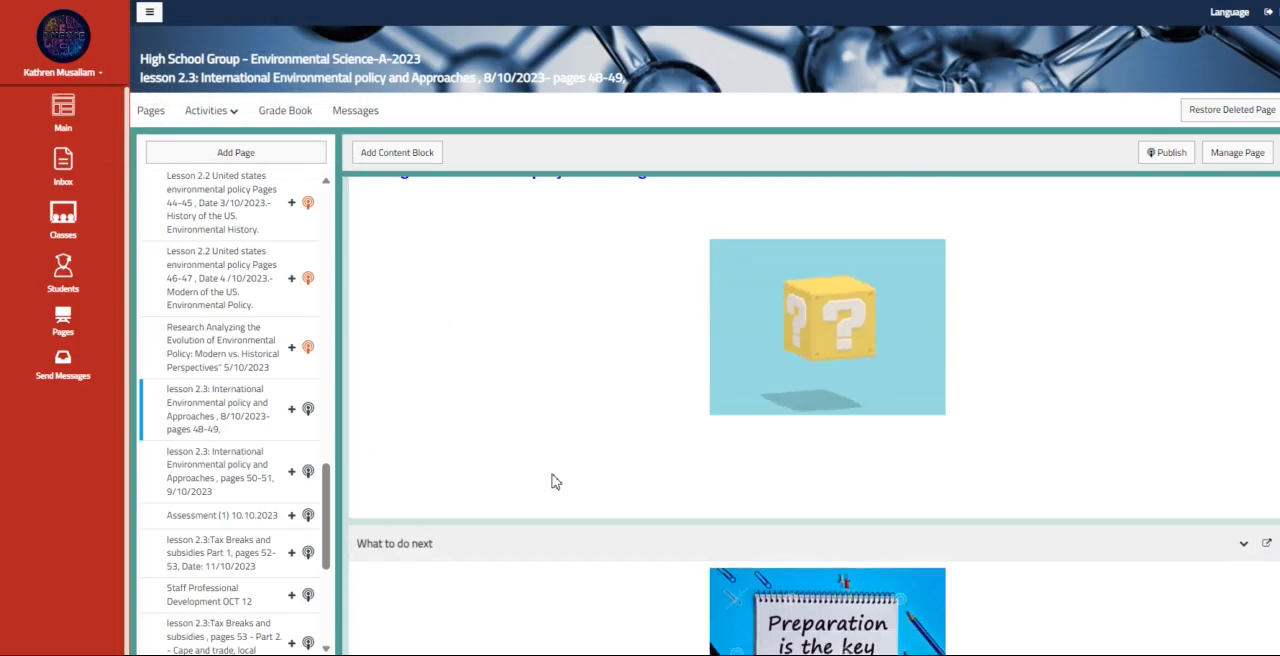
{"action": "left_click", "coordinate": [216, 472]}
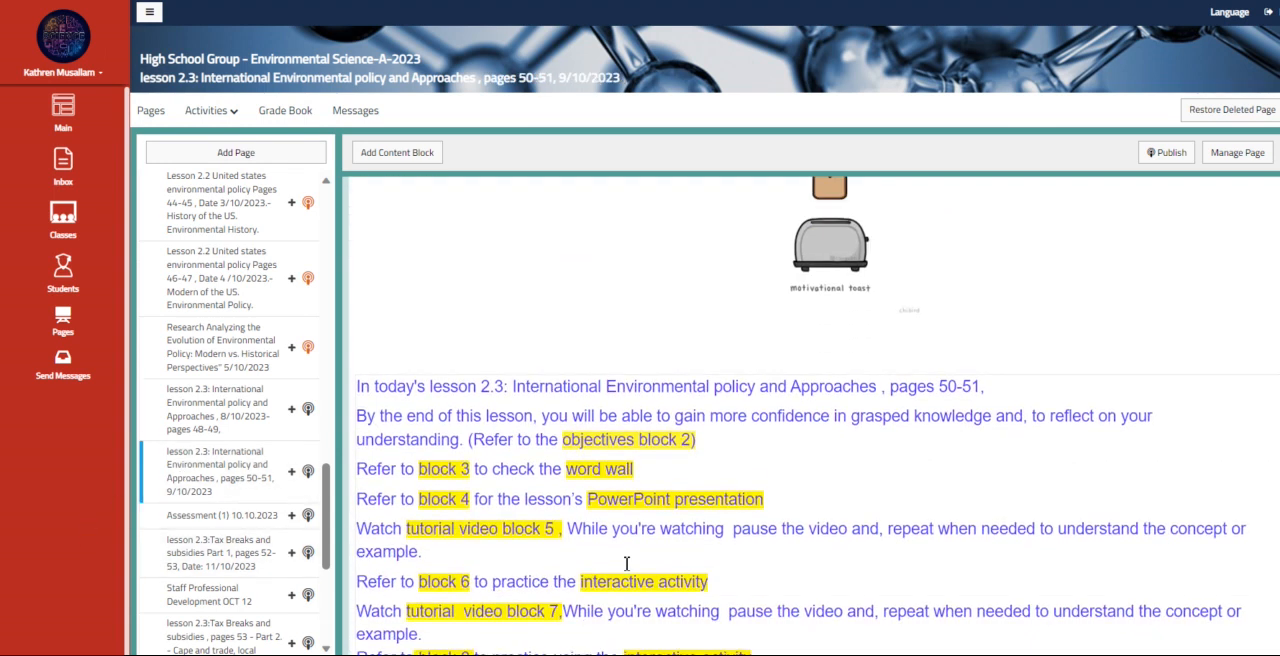
Step: Review the pages 50-51 instructions and briefly play the Command and Control video
{"action": "scroll", "scroll_direction": "down", "scroll_amount": 3}
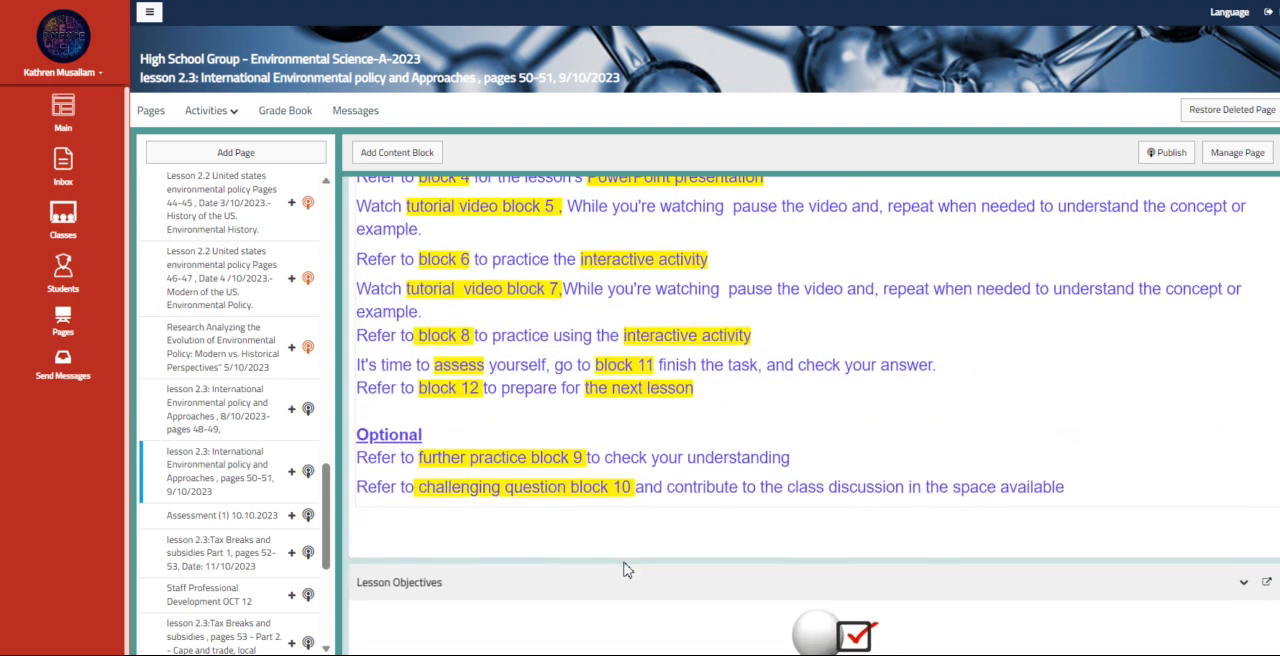
{"action": "scroll", "scroll_direction": "down", "scroll_amount": 3}
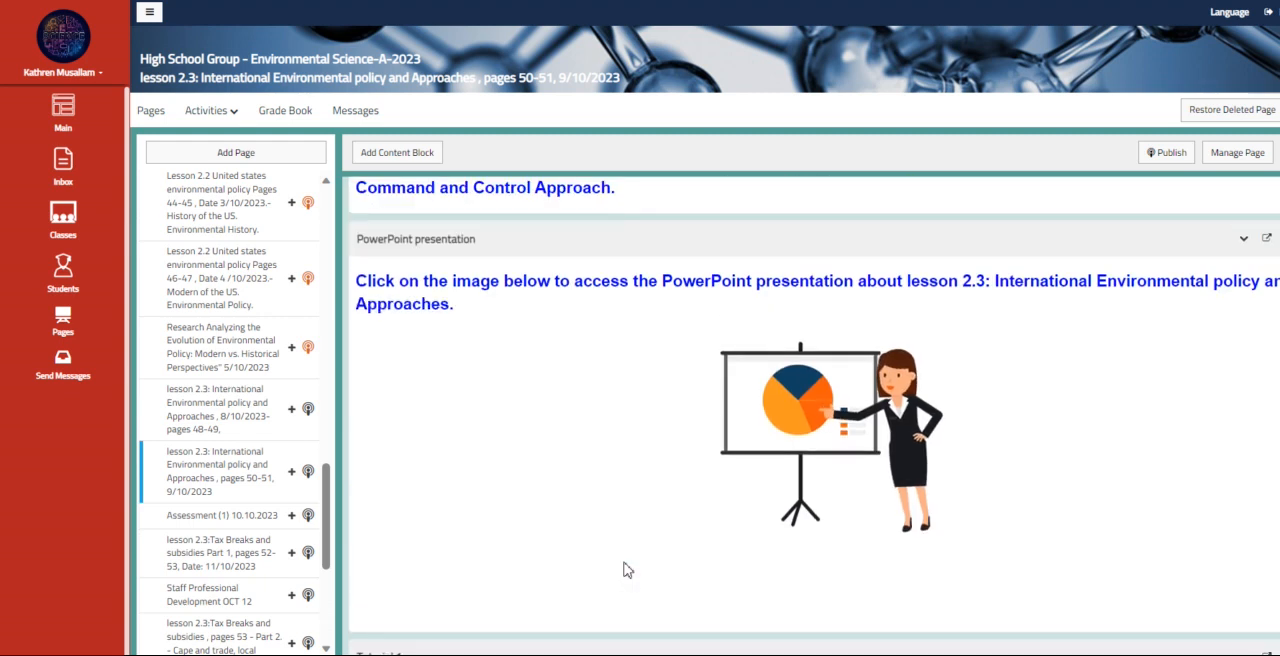
{"action": "left_click", "coordinate": [796, 430]}
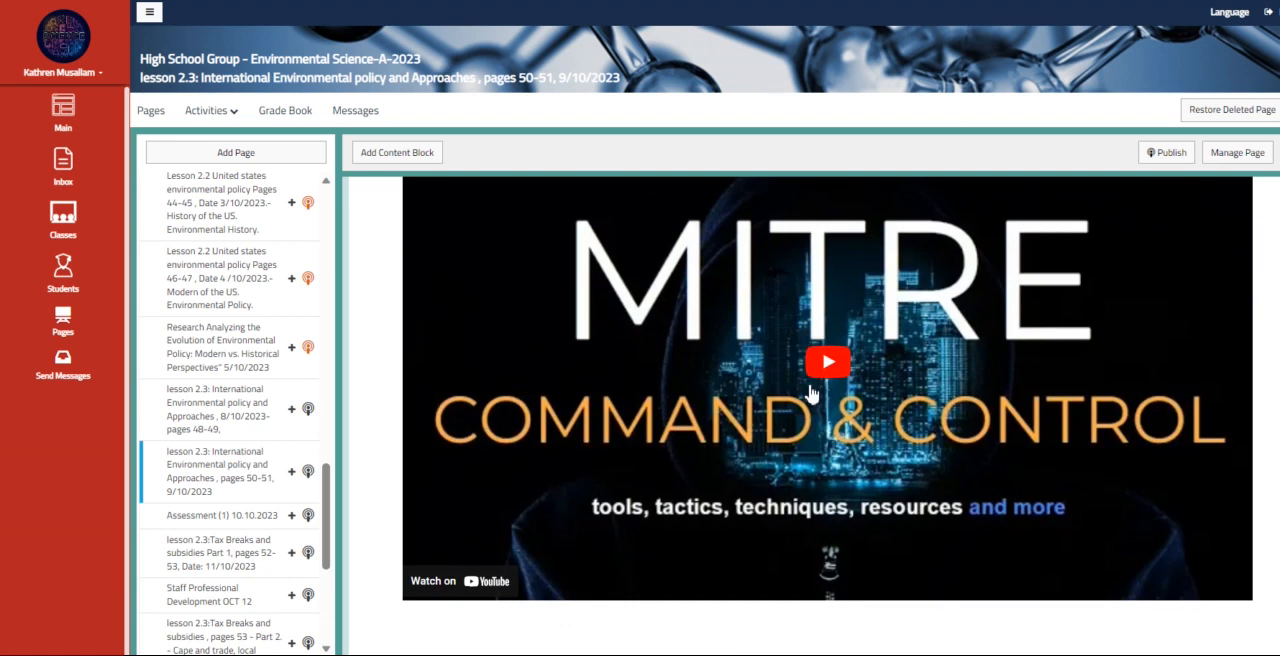
{"action": "left_click", "coordinate": [828, 362]}
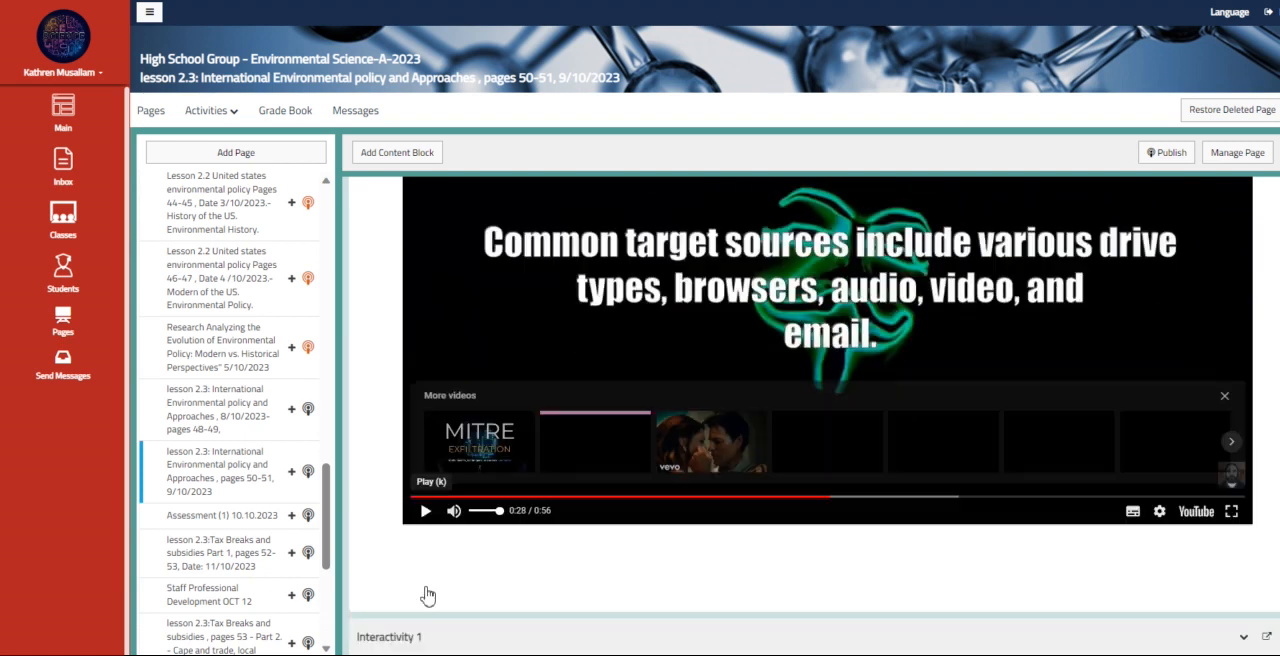
Step: Reach the bar graph tutorial video and challenge question, then go to the Assessment (1) 10.10.2023 page
{"action": "scroll", "scroll_direction": "down", "scroll_amount": 3}
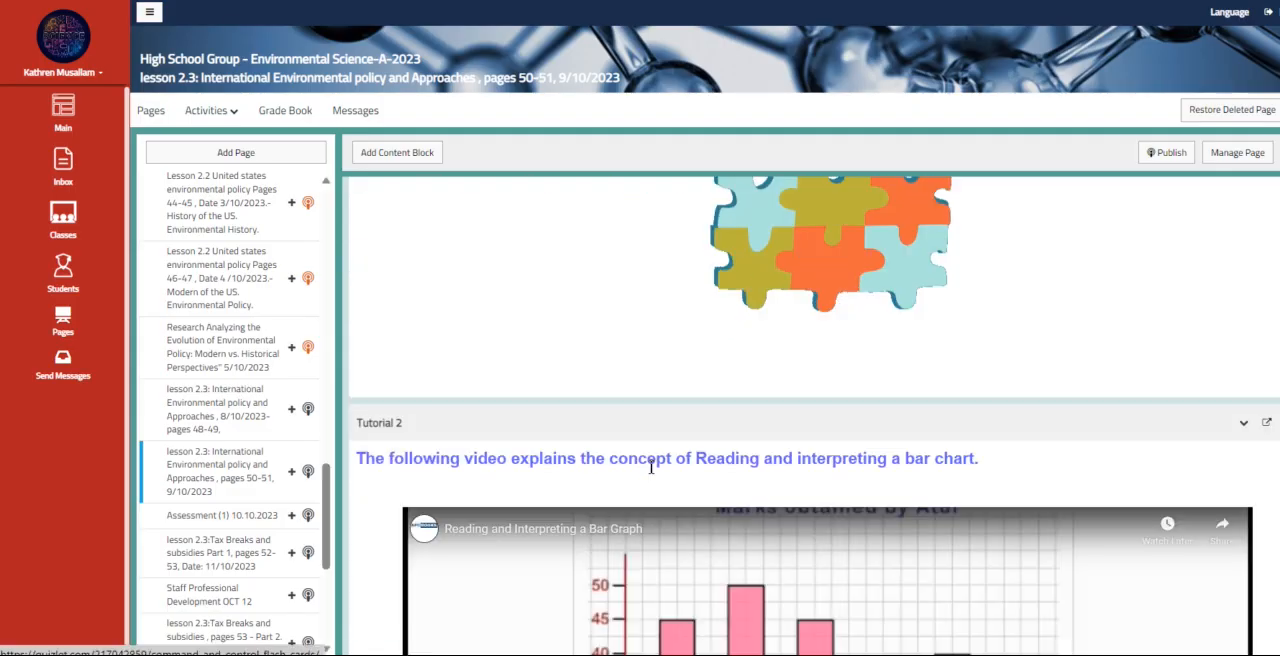
{"action": "scroll", "scroll_direction": "down", "scroll_amount": 3}
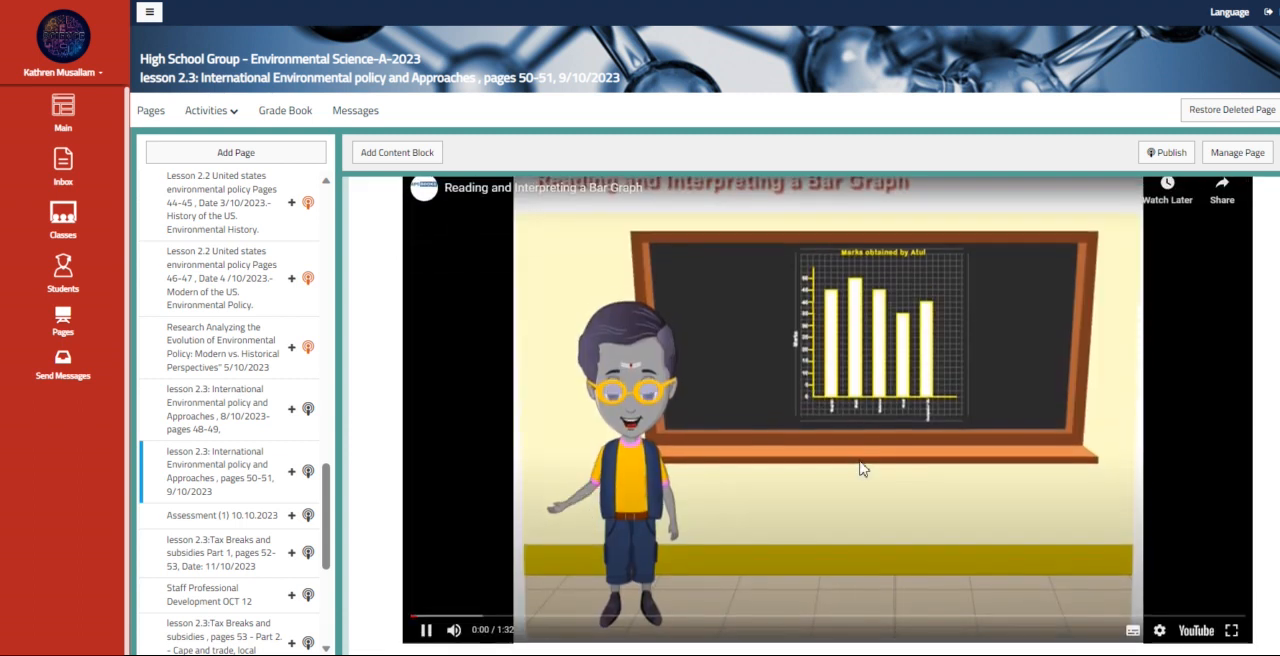
{"action": "left_click", "coordinate": [424, 630]}
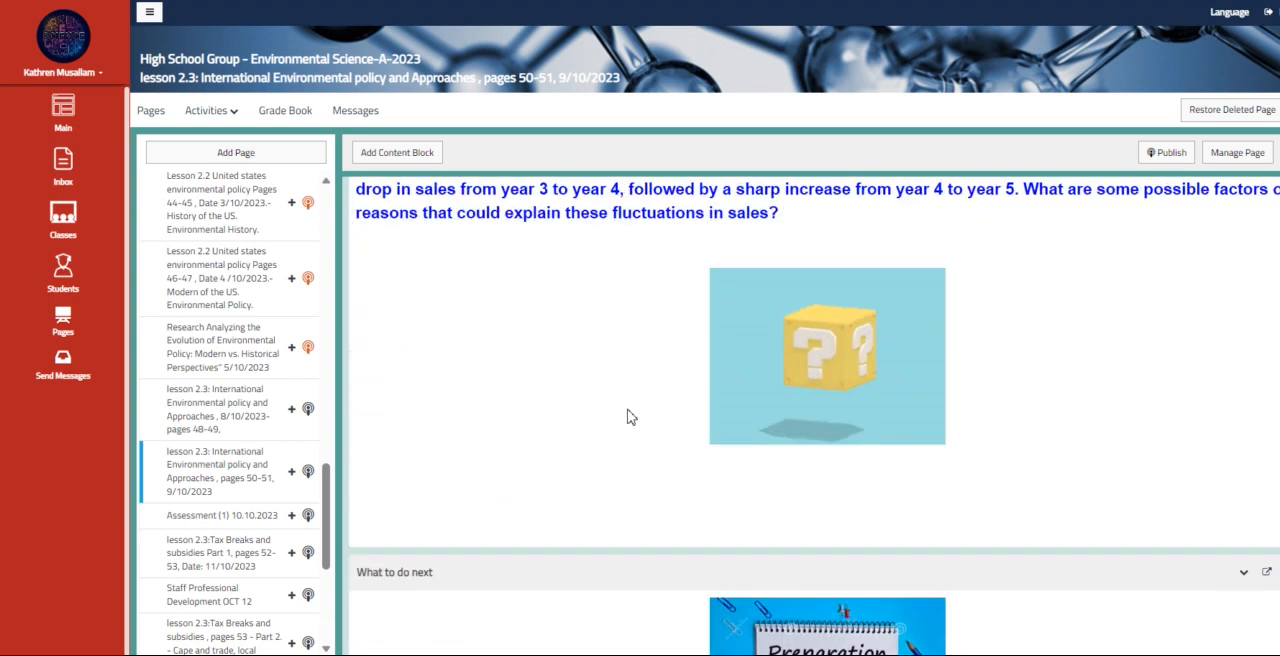
{"action": "left_click", "coordinate": [220, 516]}
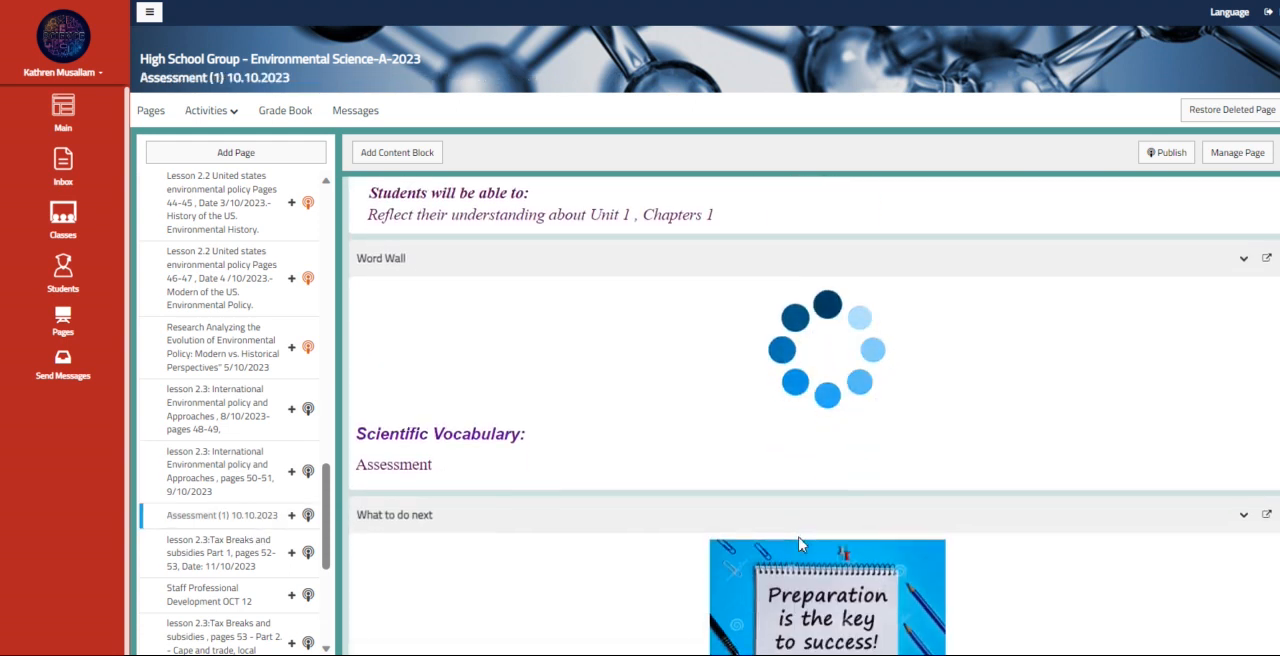
Step: Read the Assessment page's next-class preparation instructions, then go to the lesson 2.3 Tax Breaks and subsidies Part 1 lesson
{"action": "scroll", "scroll_direction": "down", "scroll_amount": 3}
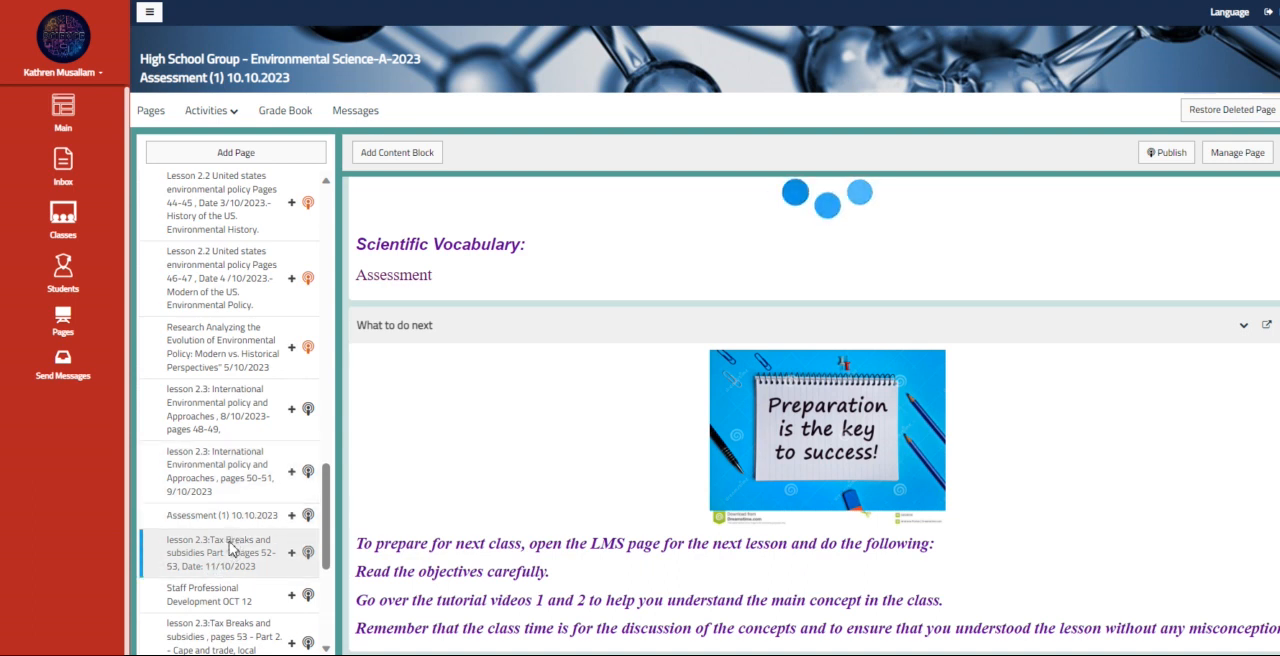
{"action": "left_click", "coordinate": [228, 552]}
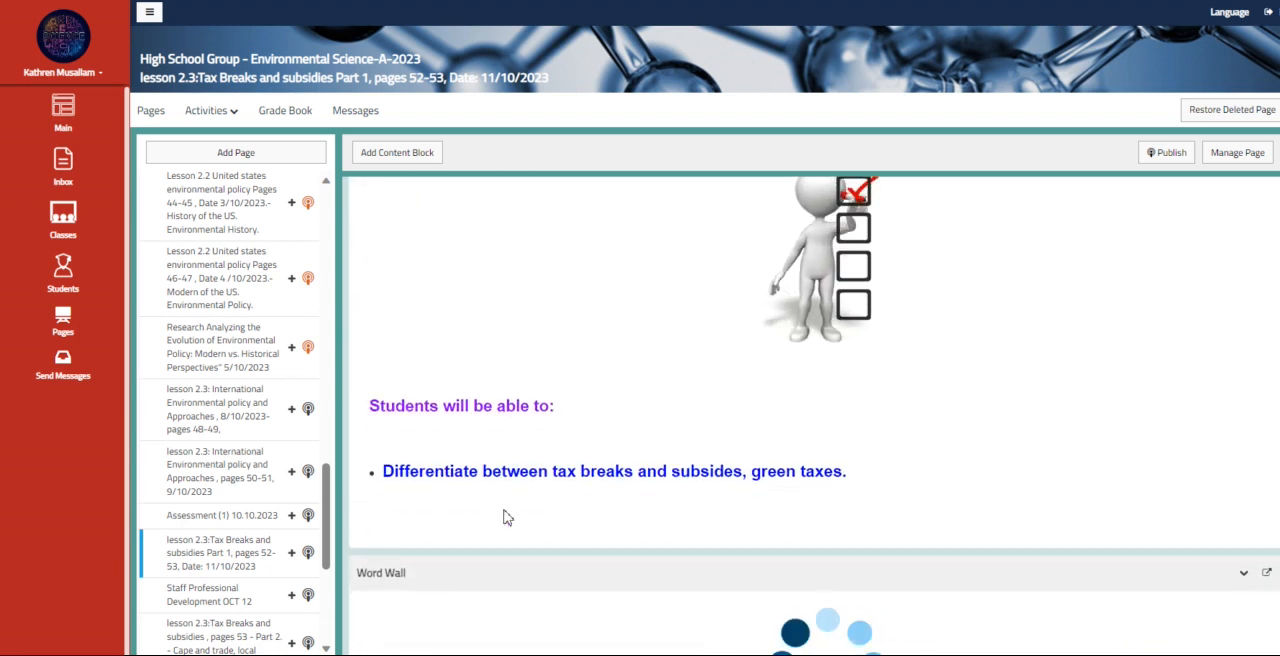
Step: Review the Tax Breaks Part 1 objectives and subsidies video down to the Interactivity 1 subsidies article activity
{"action": "scroll", "scroll_direction": "down", "scroll_amount": 3}
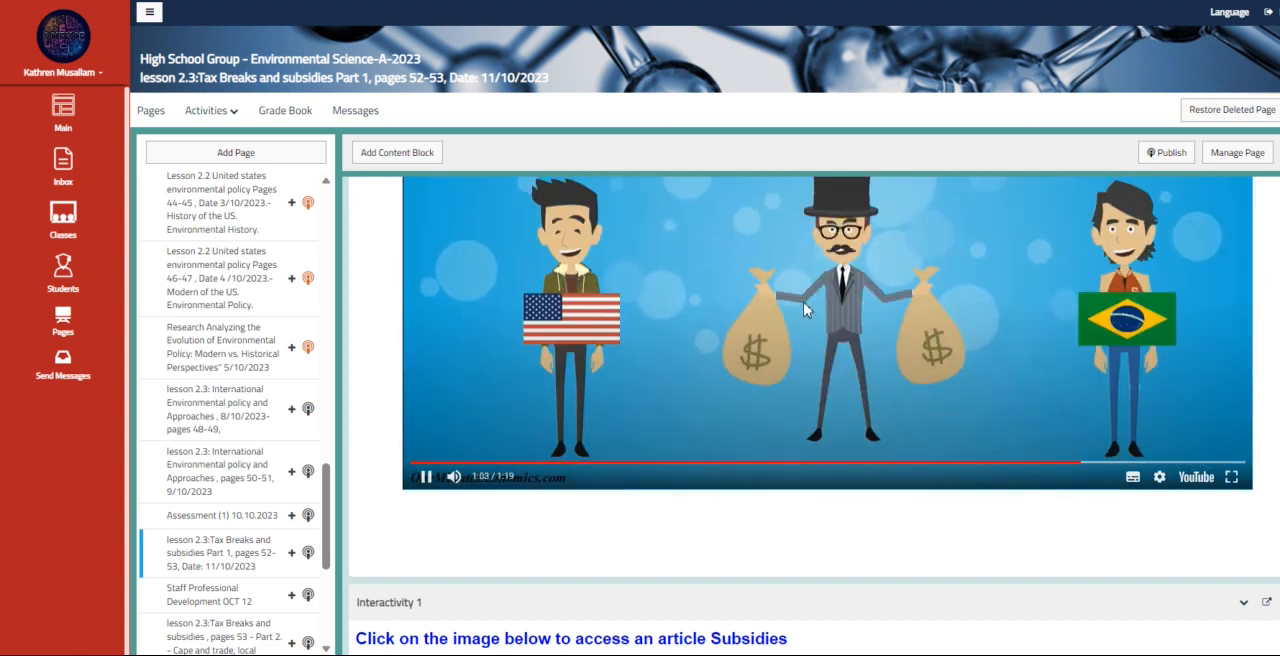
{"action": "right_click", "coordinate": [800, 310]}
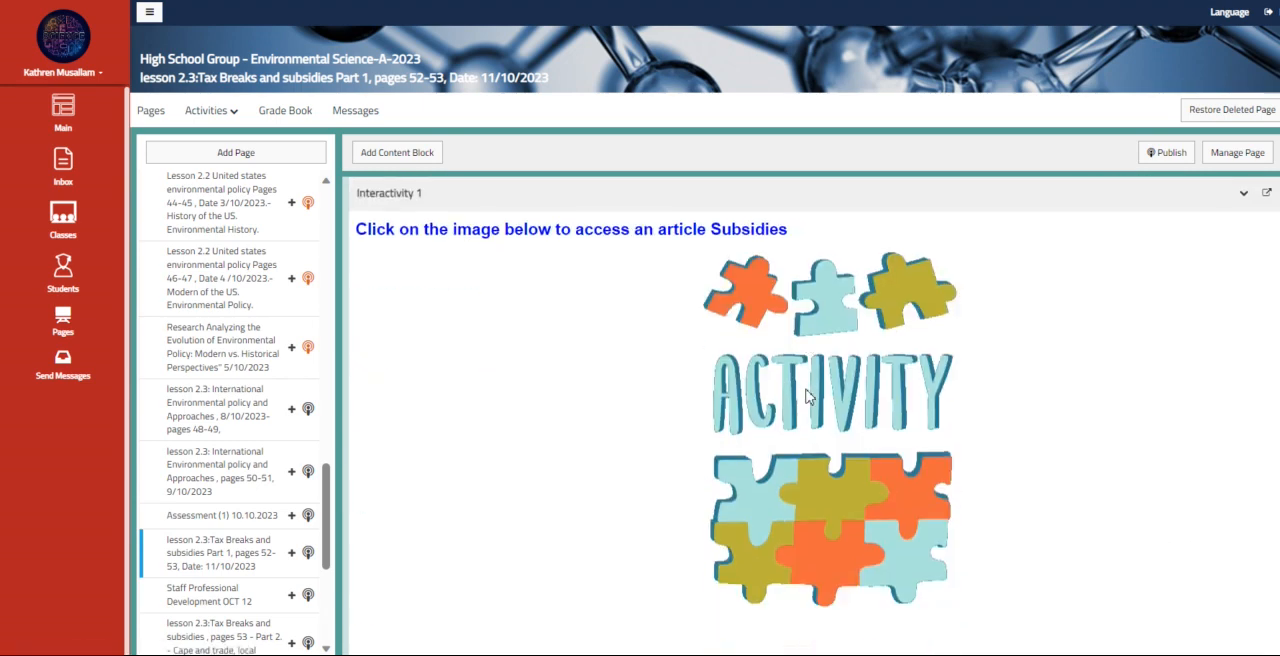
Step: Read the Investopedia article 'Subsidies: Definition, How They Work, Pros and Cons' from the Activity image
{"action": "left_click", "coordinate": [830, 394]}
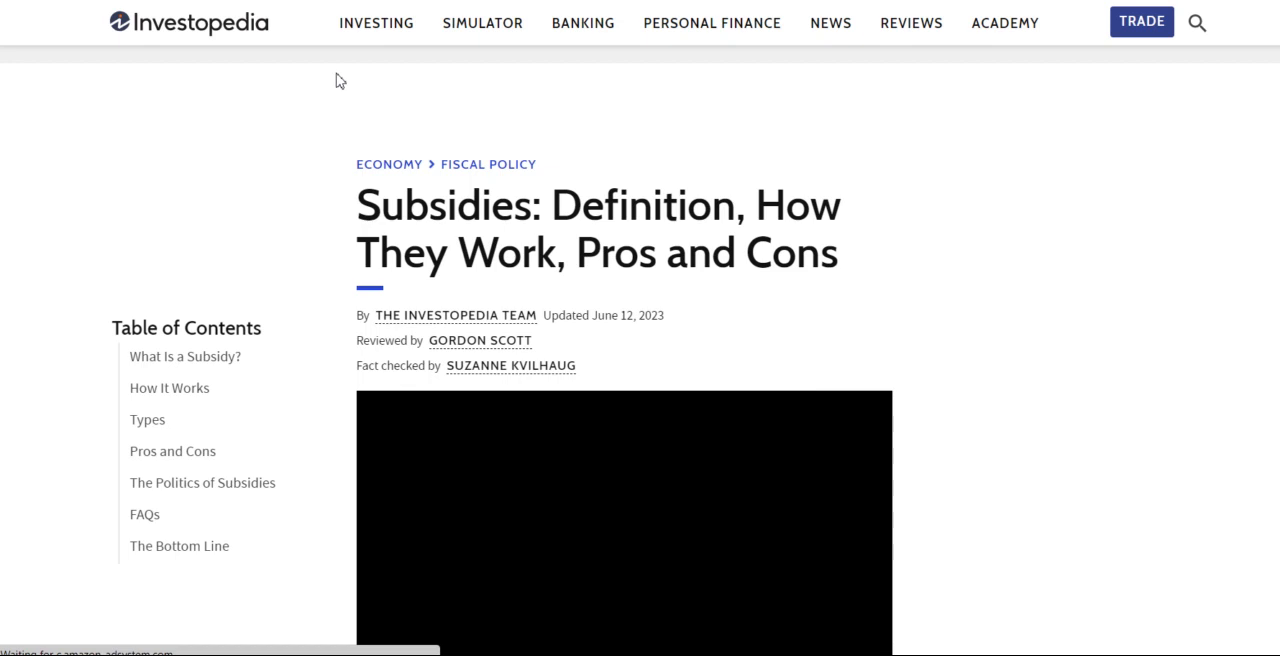
{"action": "scroll", "scroll_direction": "down", "scroll_amount": 3}
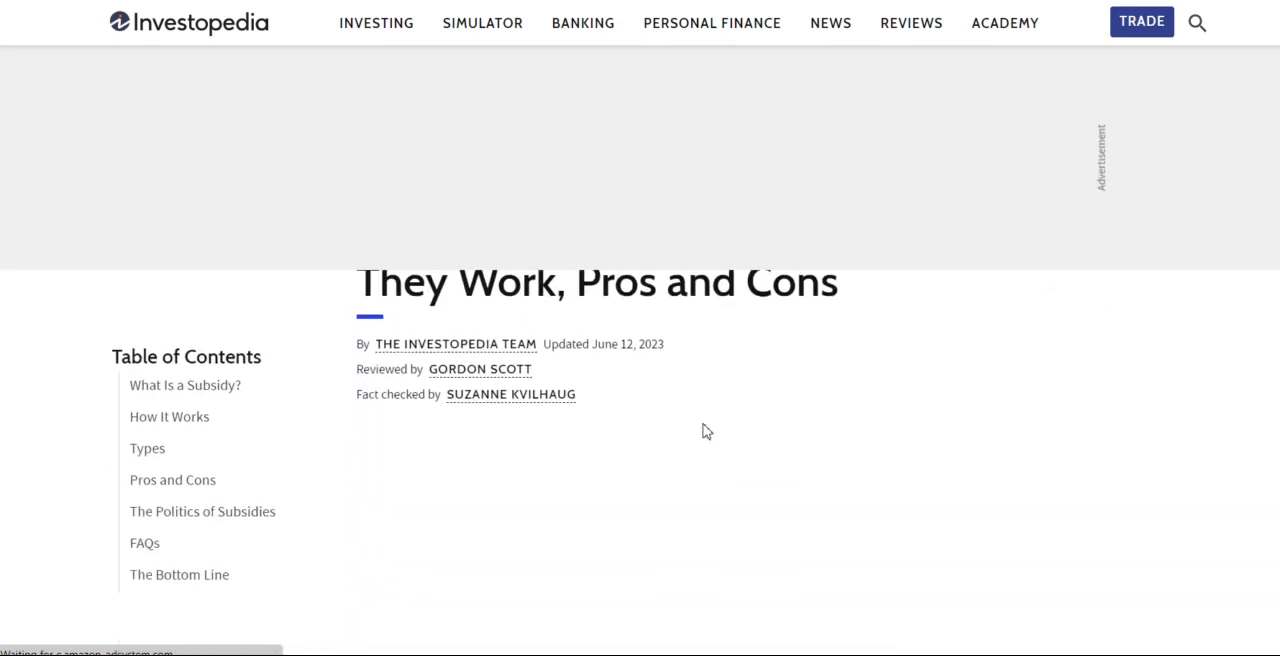
{"action": "scroll", "scroll_direction": "down", "scroll_amount": 3}
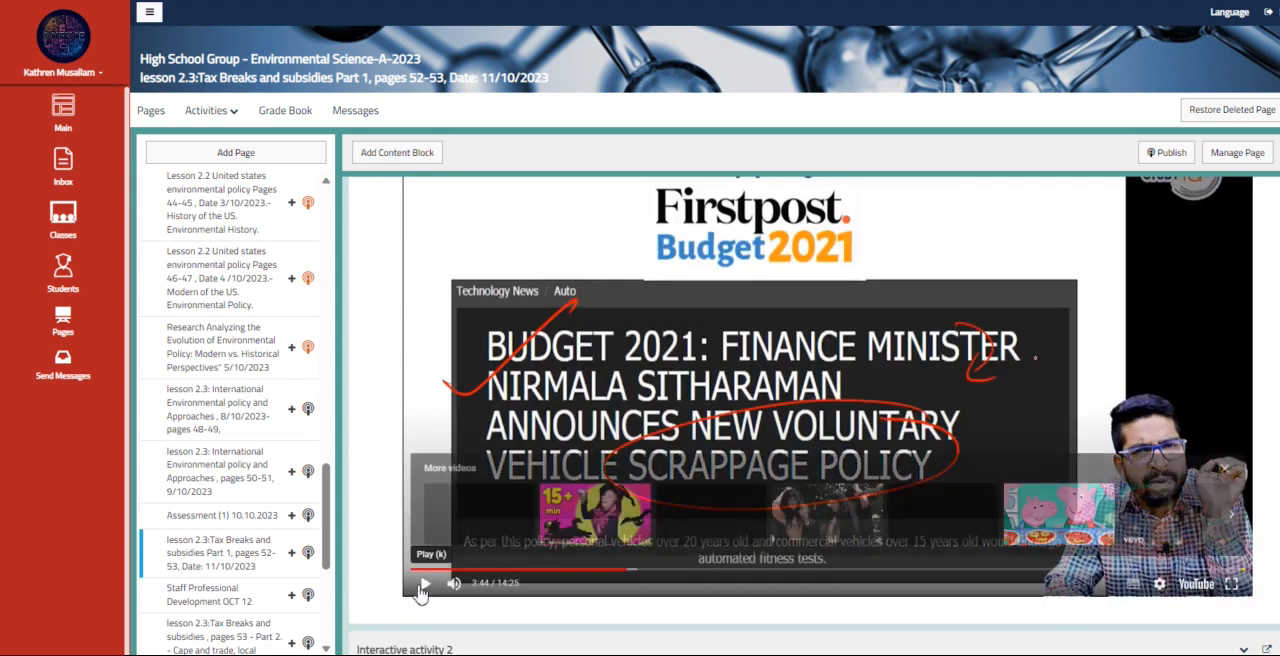
Step: Scroll past the Budget 2021 video to the Further Practice answers on green taxes and environmental subsidies
{"action": "scroll", "scroll_direction": "down", "scroll_amount": 3}
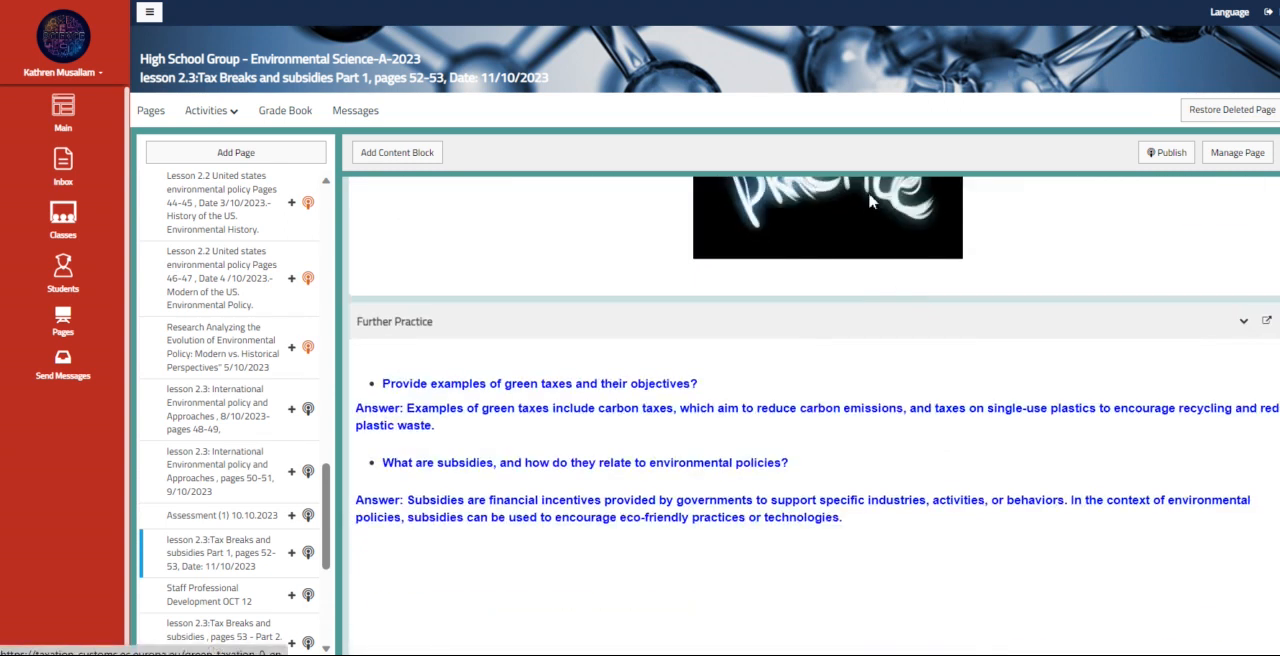